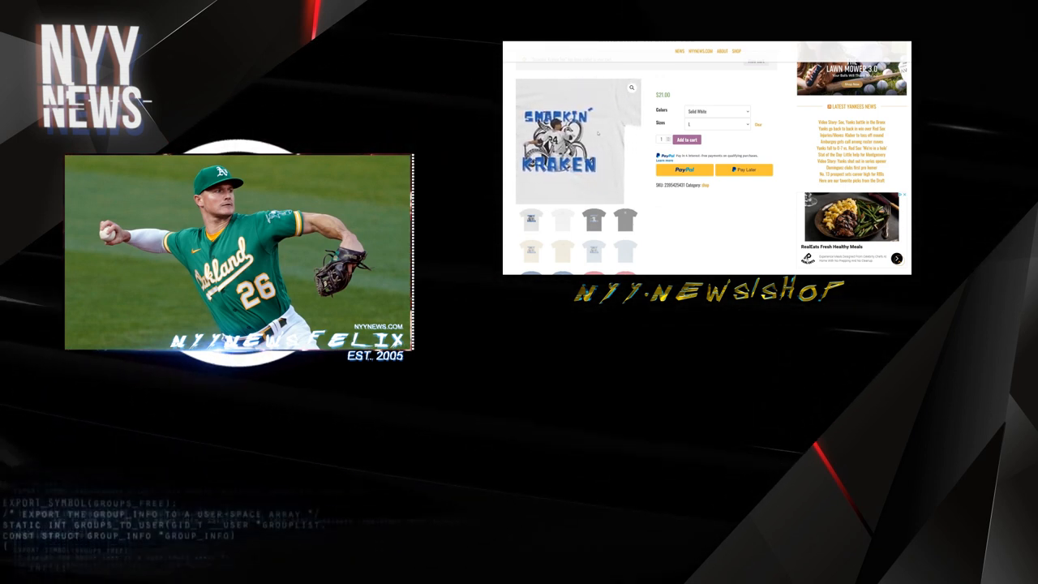
# Add the Smackin' Kraken Tee in Solid White to the cart
pyautogui.click(686, 140)
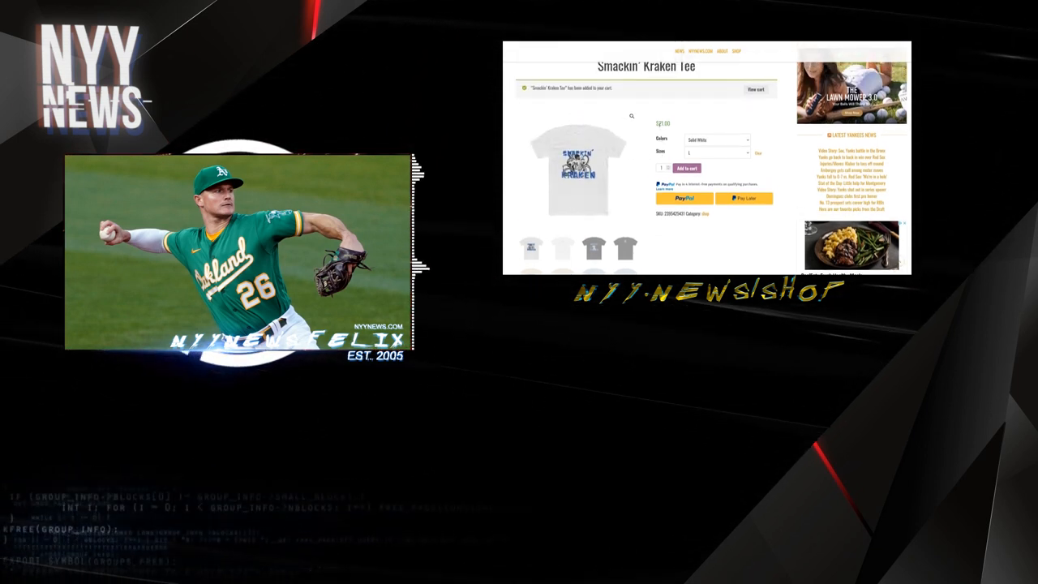